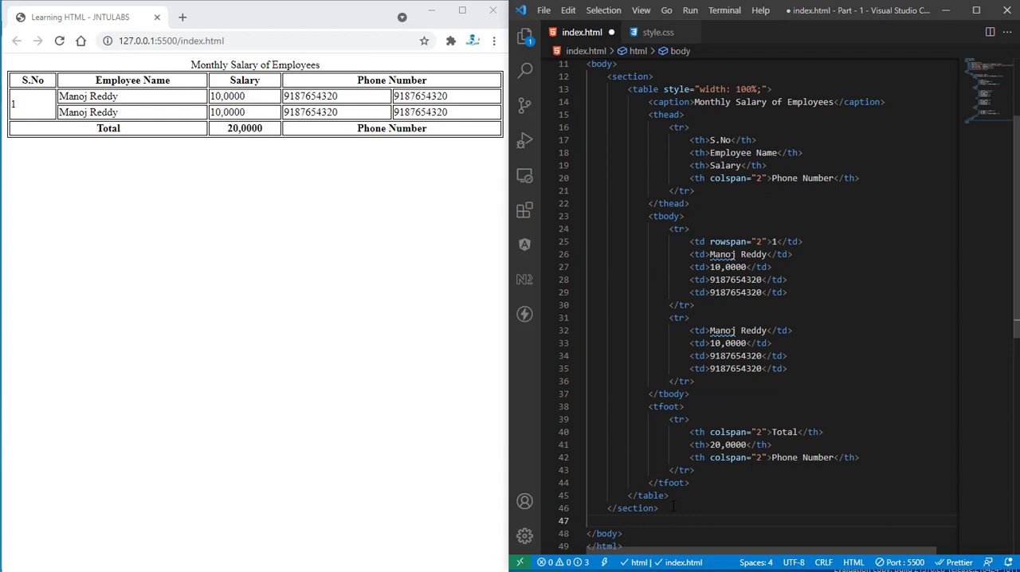
- Add a new section with an h6 'Lists' heading and an empty ordered list item
text(section>)
text(<h6></h6>)
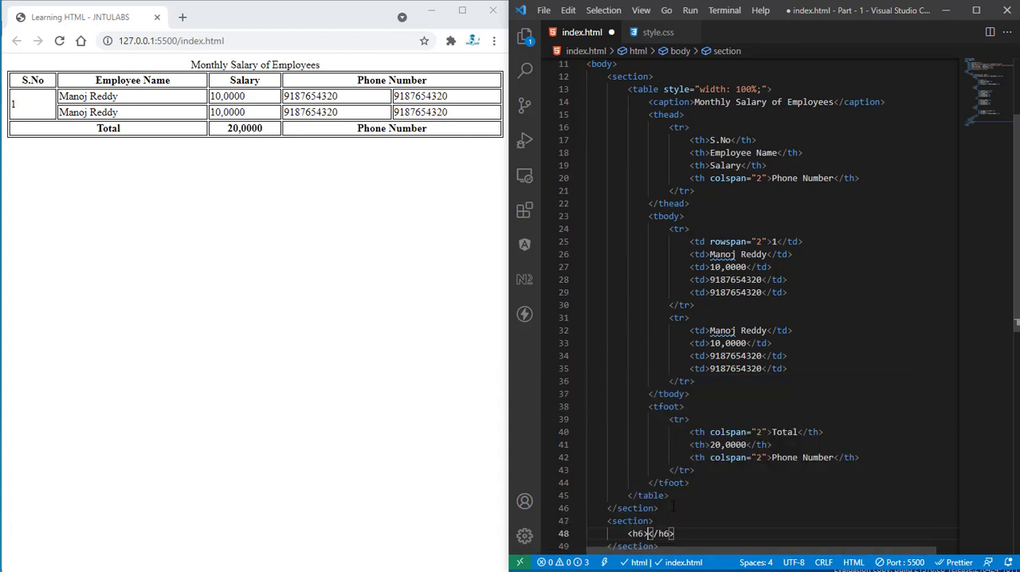
text(Lists)
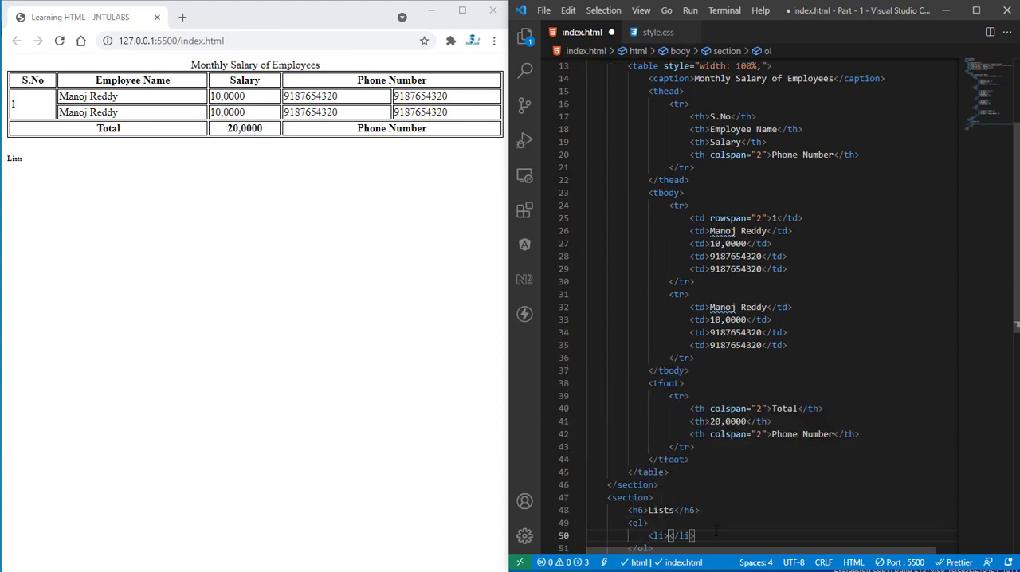
- Fill the ordered list item with the text 'Order List'
text(0)
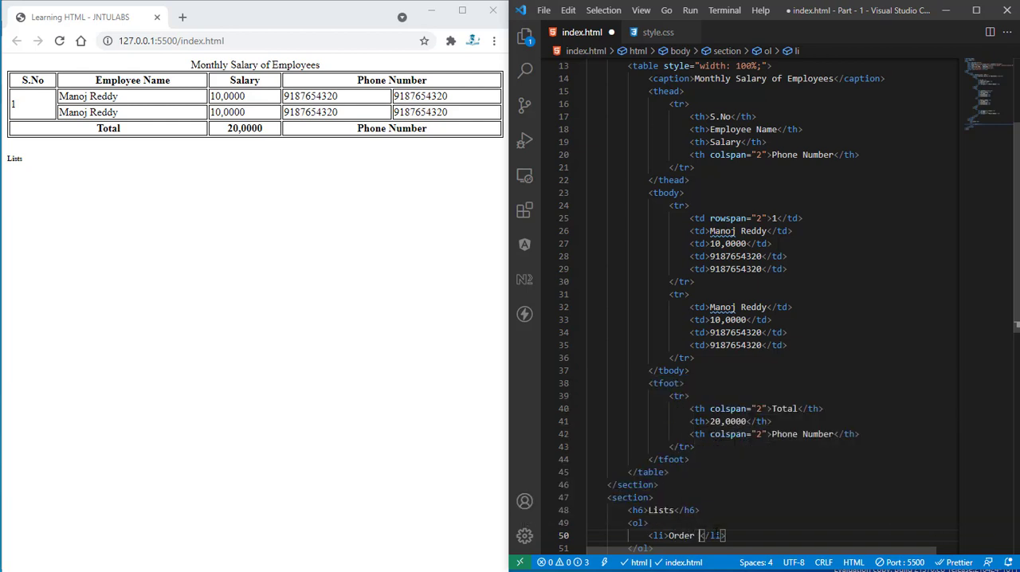
text(List)
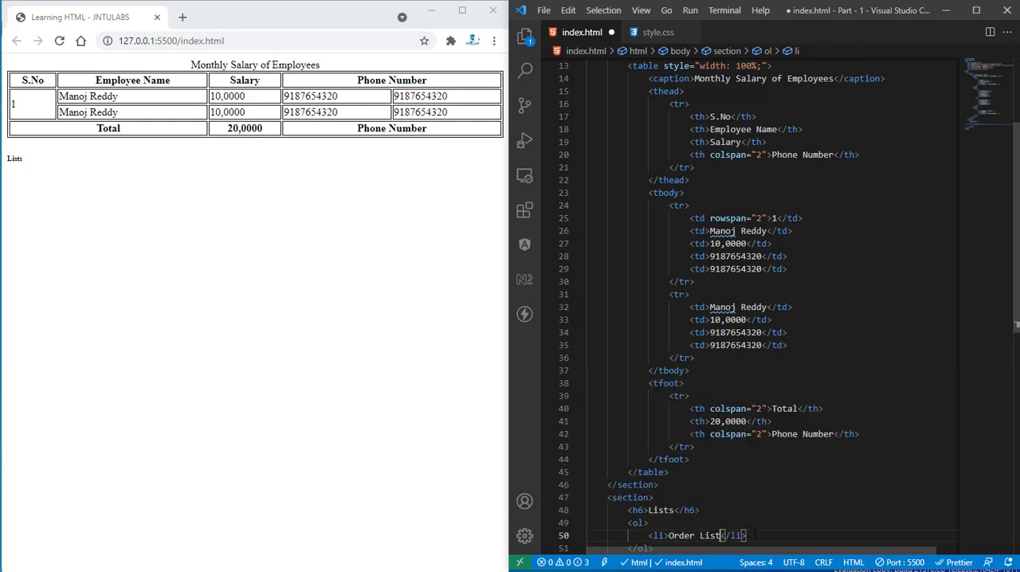
scroll(down, 3)
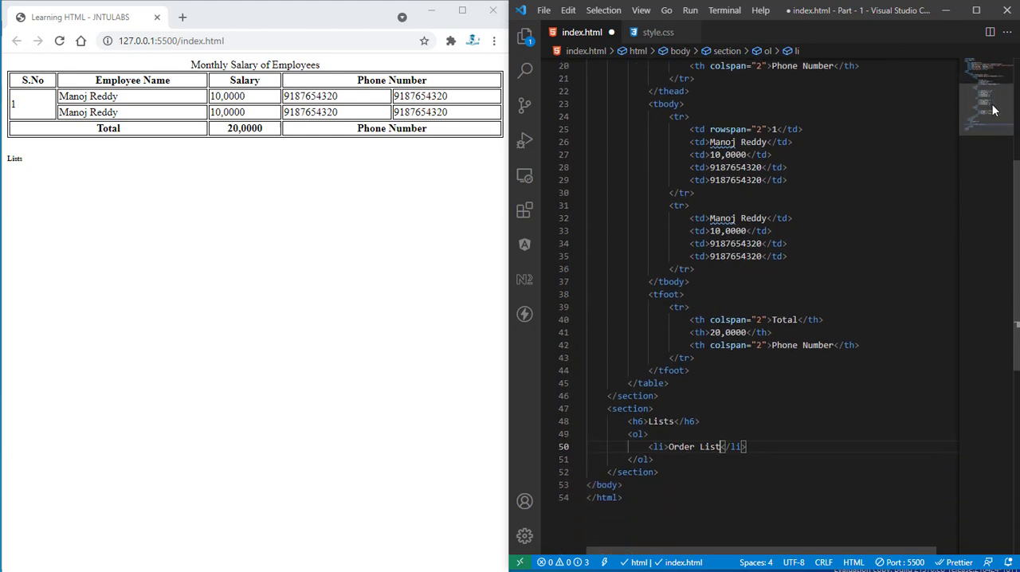
- Add an unordered list containing an 'Unordered list' item and start a description list
key(enter)
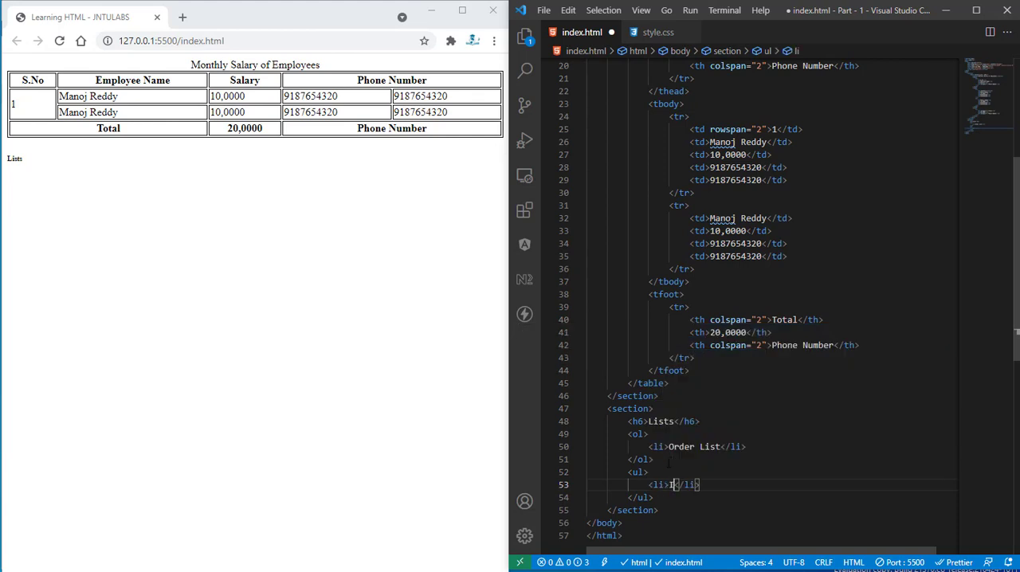
text(Unordered)
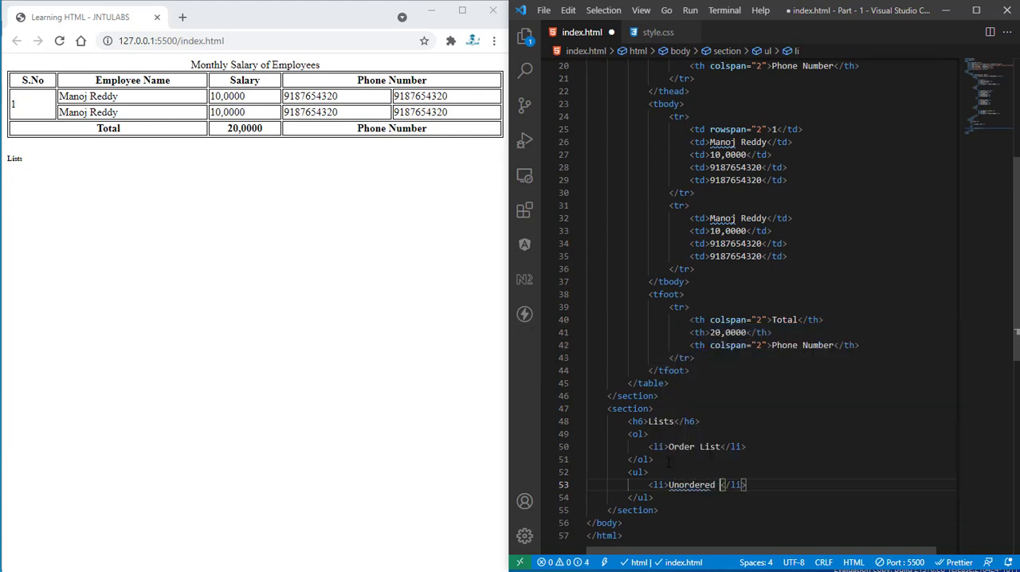
text(list)
text(<dl></dl>)
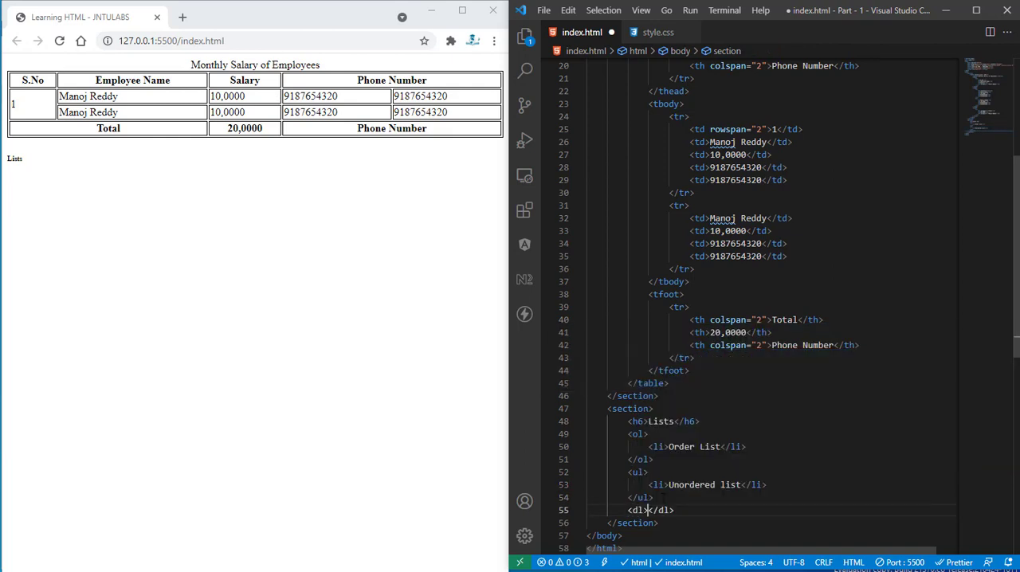
- Add a <dt> term 'Descriptive List' via Emmet and correct its spelling with the quick fix
text(dt)
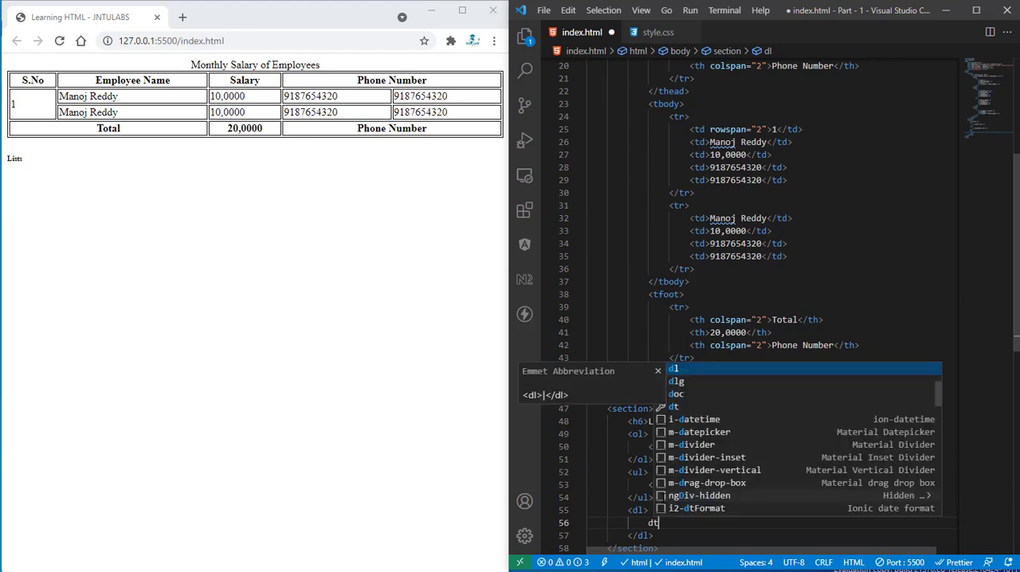
key(Tab)
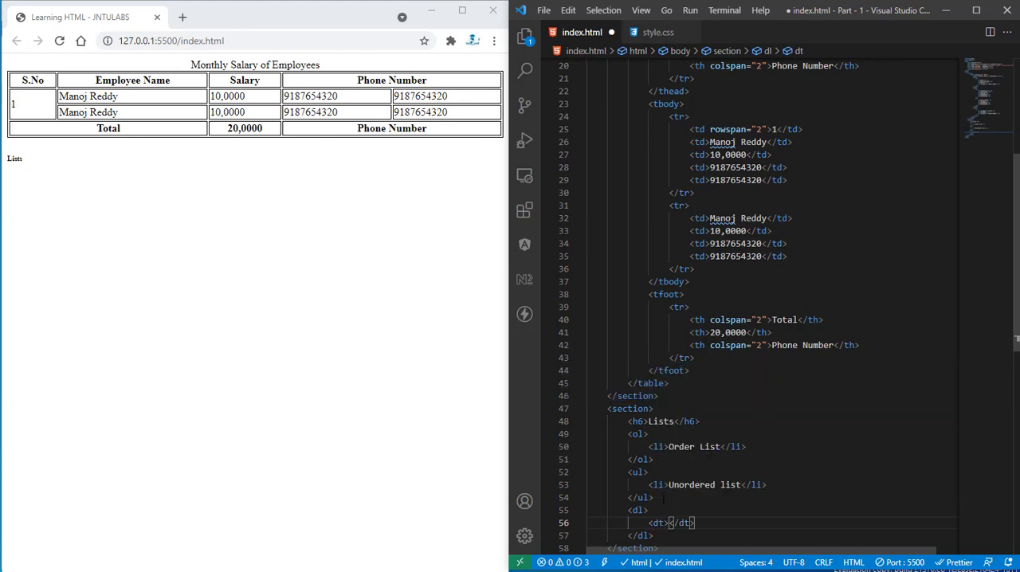
text(Discriptive List)
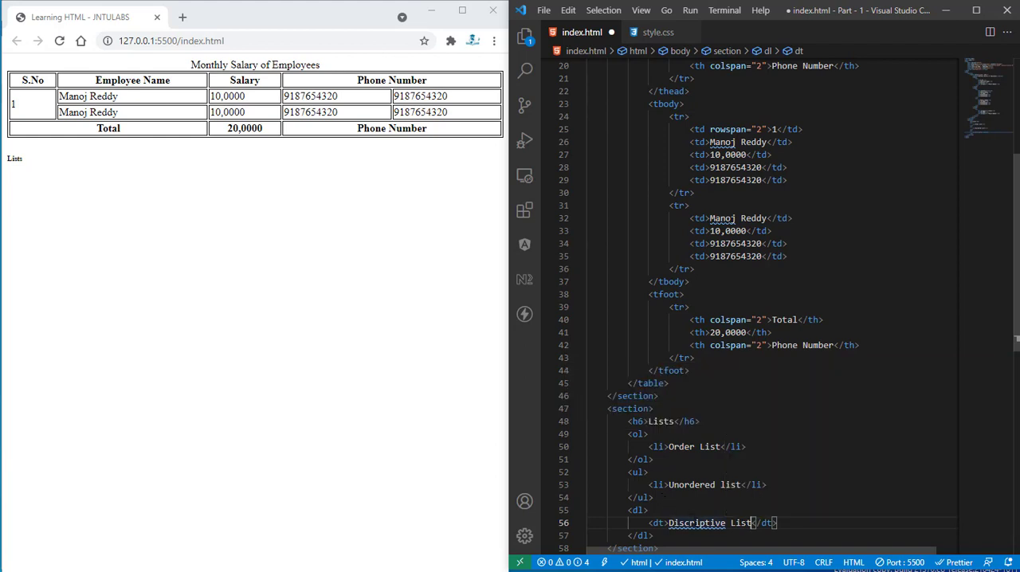
mouse_move(701, 523)
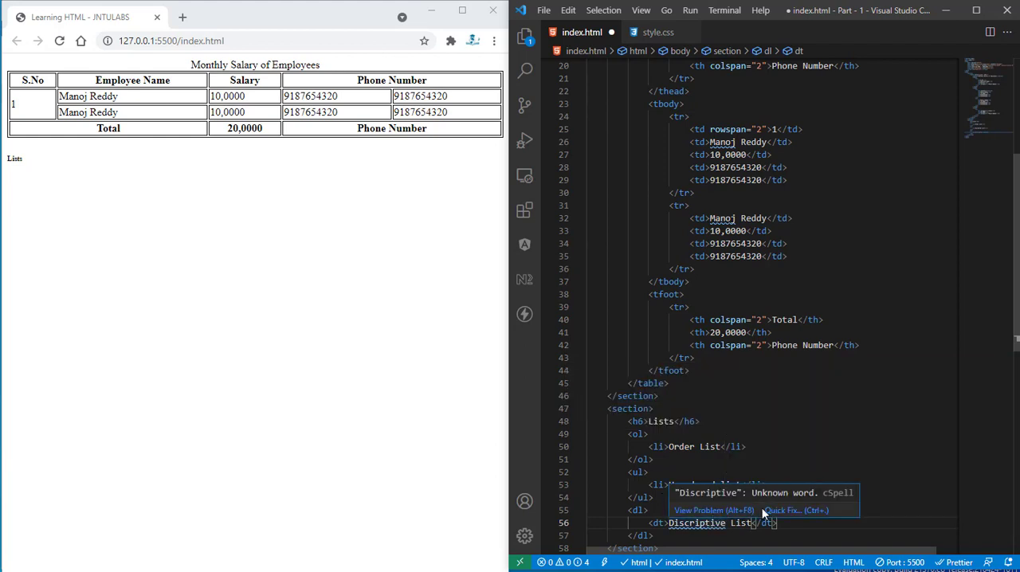
click(793, 510)
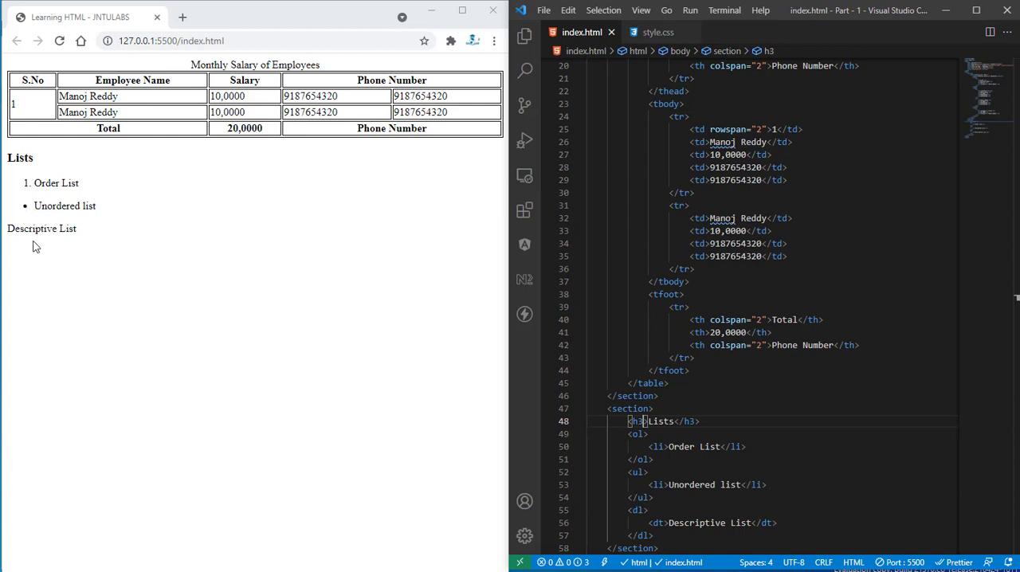
mouse_move(35, 222)
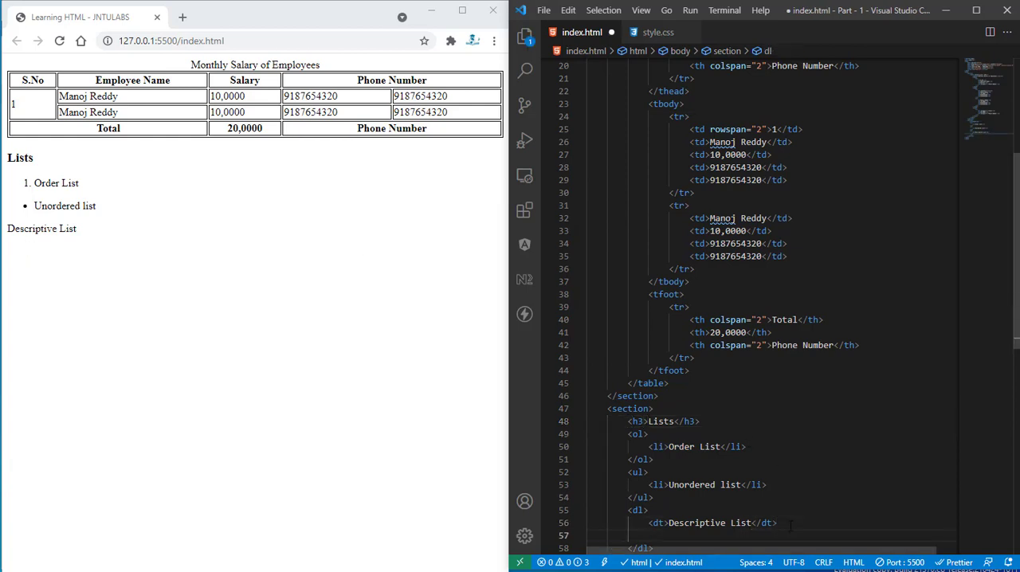
- Enlarge the Lists heading to h3 and add a <dd> 'By Manoj' entry under the term
text(d)
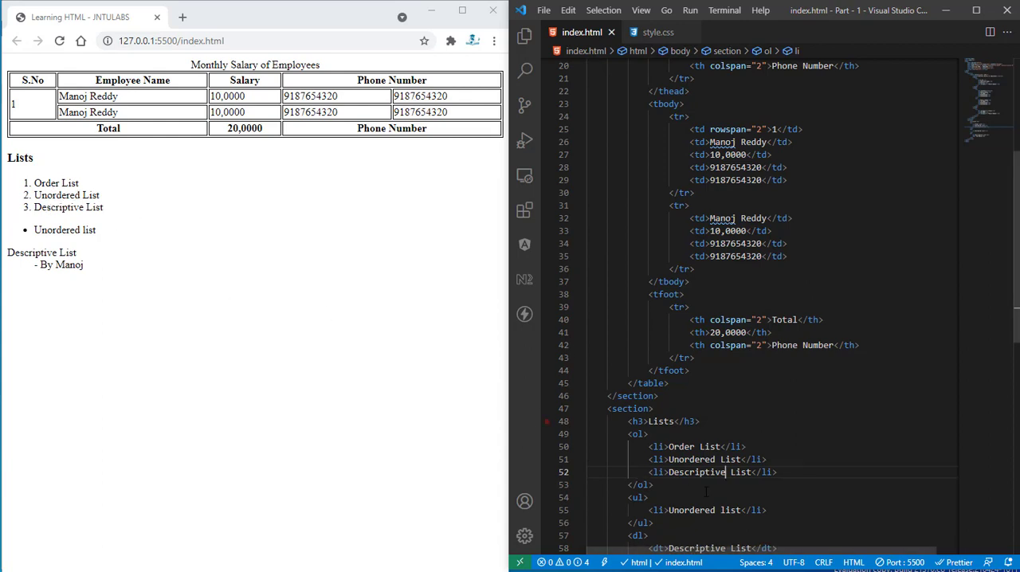
- Copy the three ordered list items into the unordered list and check the preview
drag(667, 446, 772, 471)
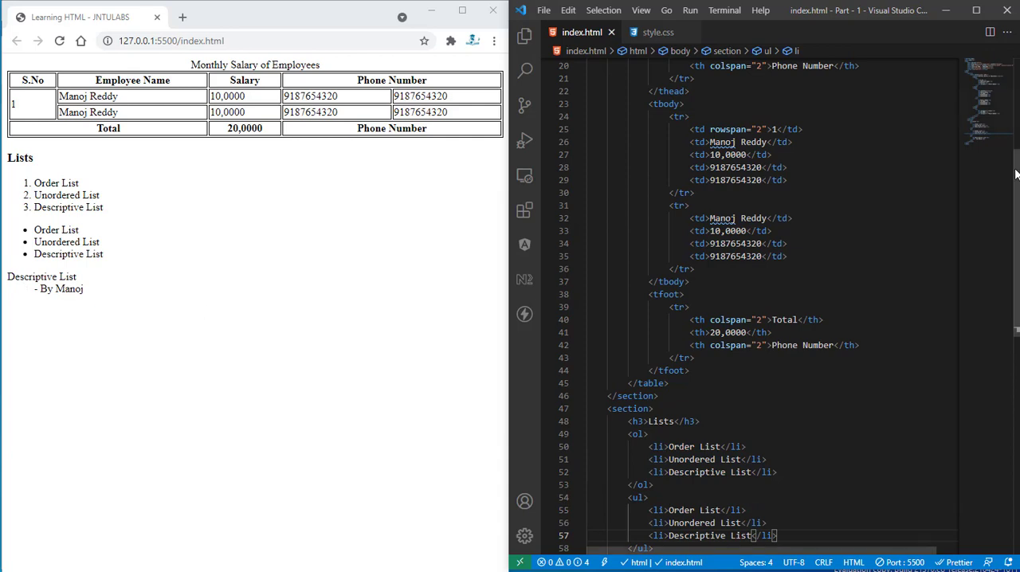
scroll(down, 3)
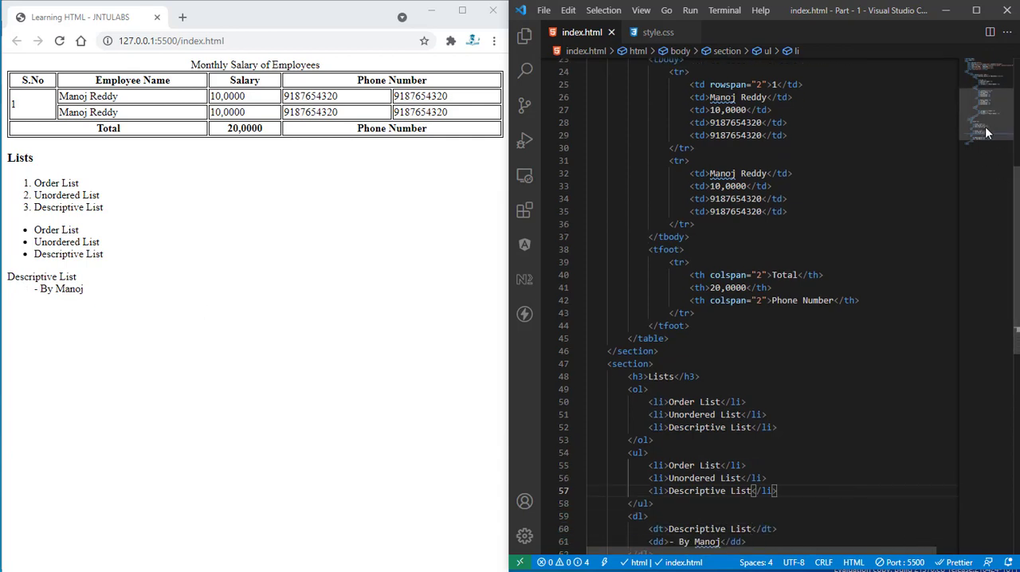
scroll(down, 3)
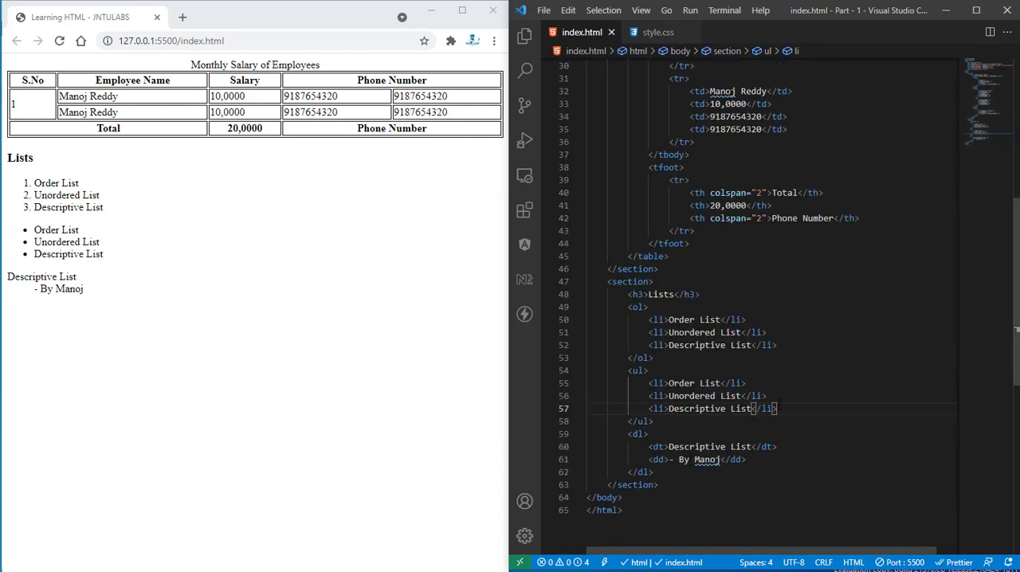
mouse_move(741, 462)
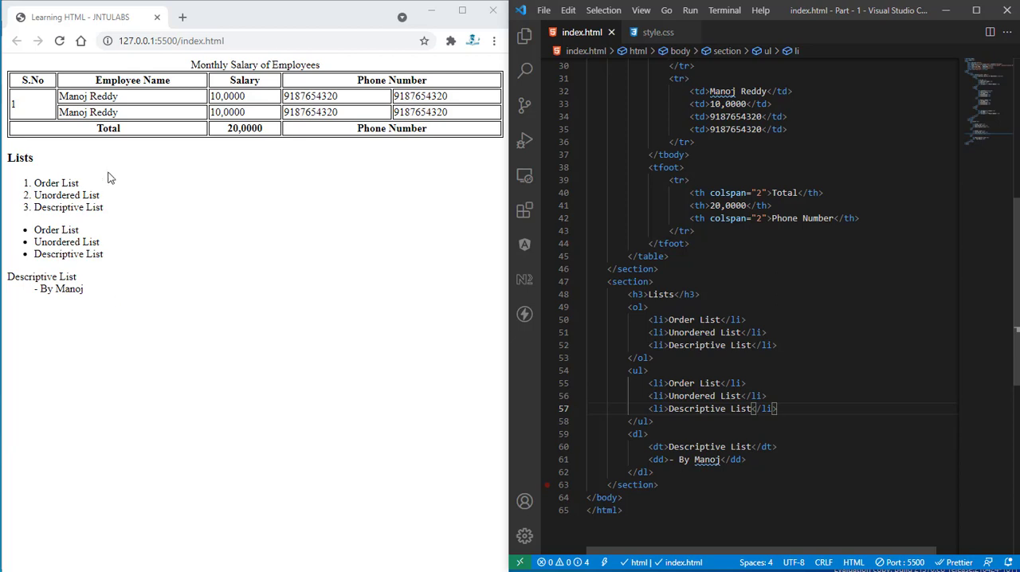
mouse_move(659, 293)
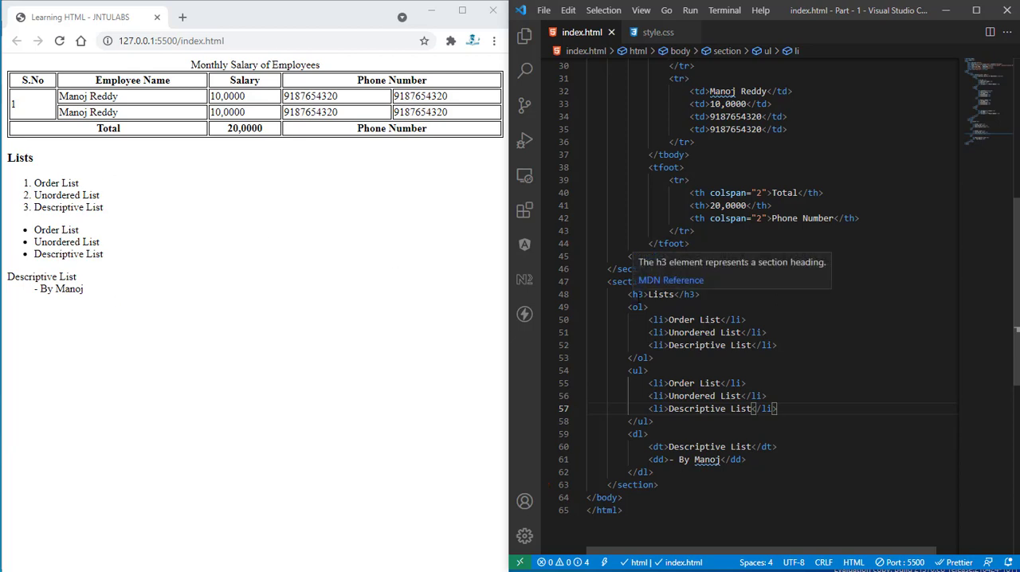